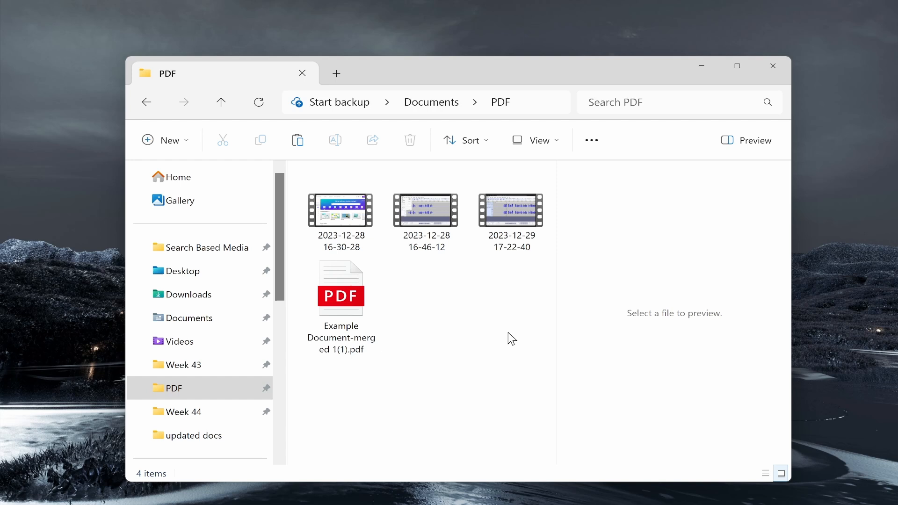
{"action": "mouse_move", "coordinate": [470, 304]}
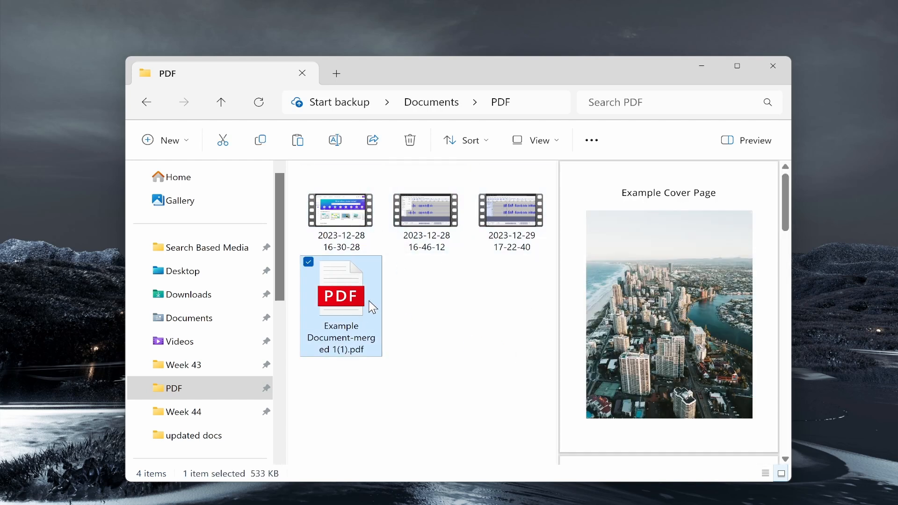
Deselect the merged example PDF to close its preview in the PDF folder.
{"action": "left_click", "coordinate": [645, 252]}
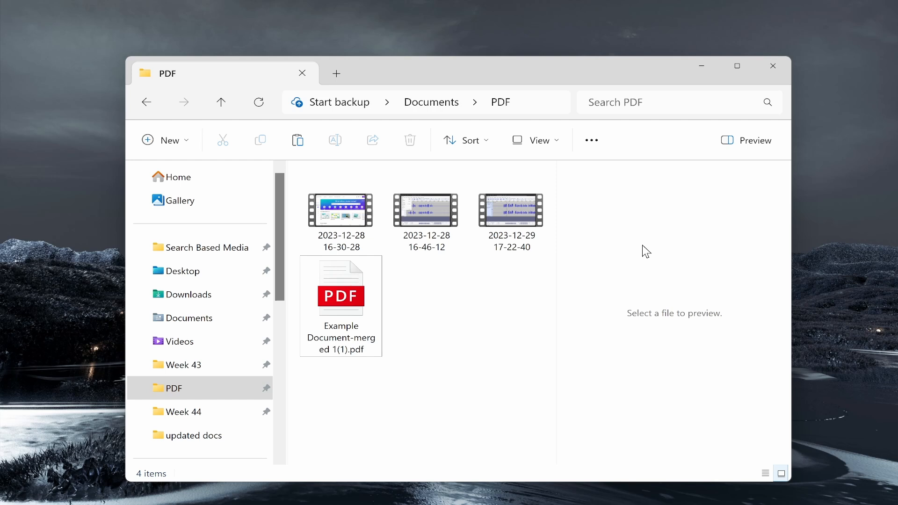
{"action": "mouse_move", "coordinate": [515, 325]}
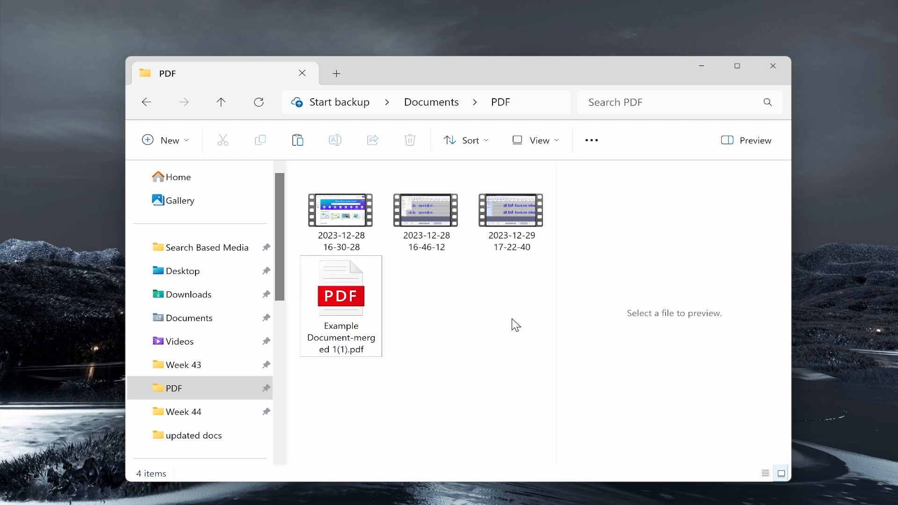
{"action": "mouse_move", "coordinate": [516, 109]}
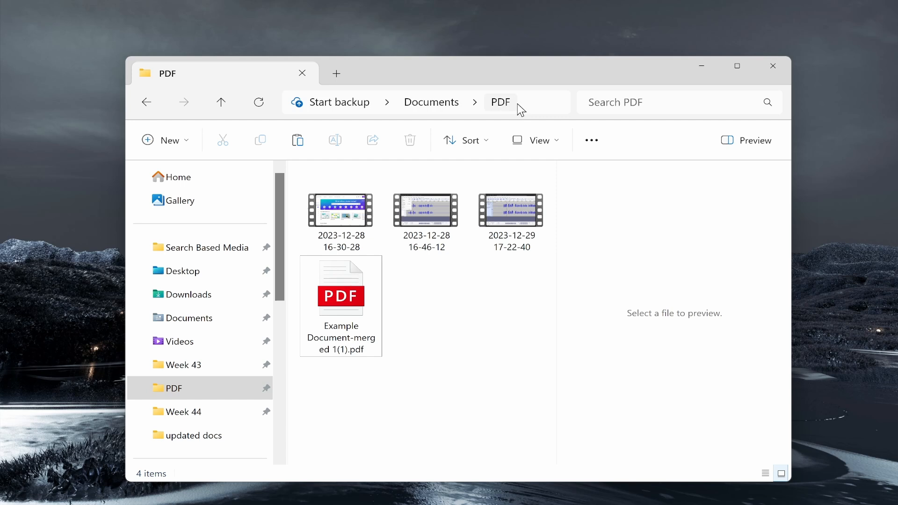
{"action": "mouse_move", "coordinate": [472, 316]}
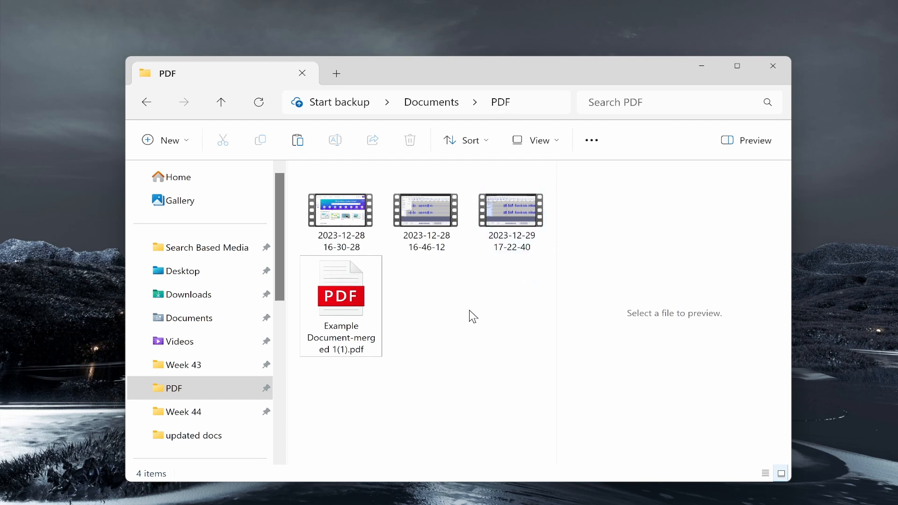
{"action": "mouse_move", "coordinate": [465, 301]}
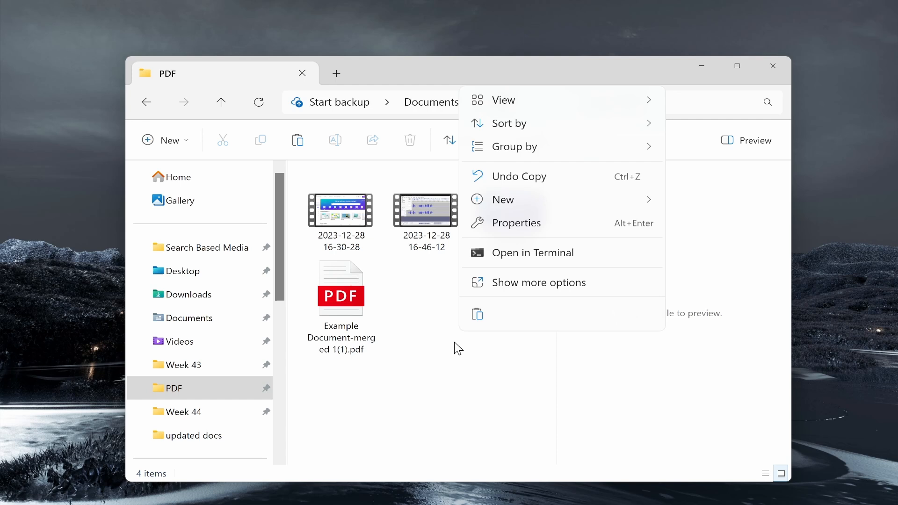
Create a new Compressed (zipped) Folder from the New menu.
{"action": "left_click", "coordinate": [503, 200]}
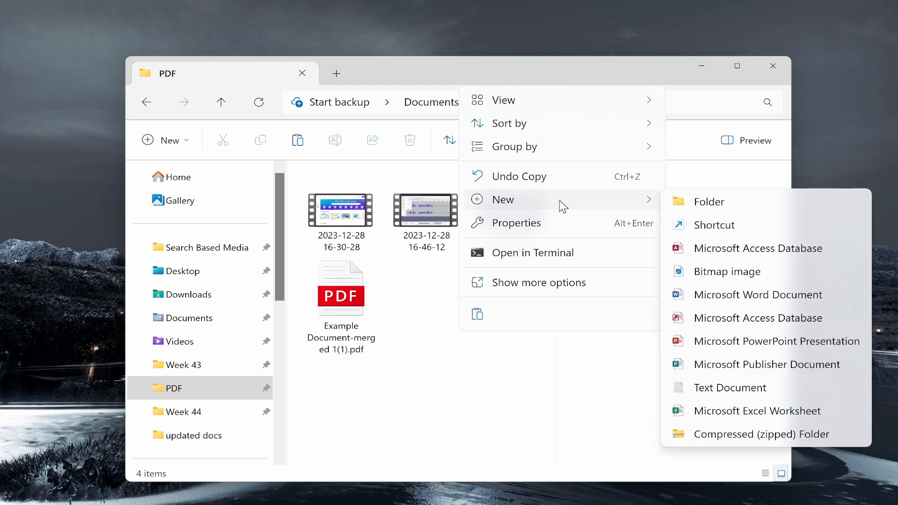
{"action": "mouse_move", "coordinate": [740, 436]}
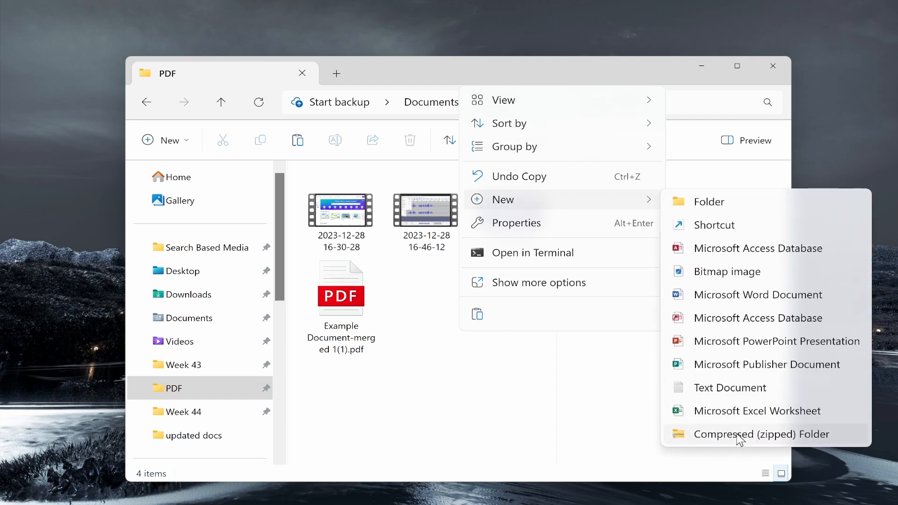
{"action": "mouse_move", "coordinate": [789, 272]}
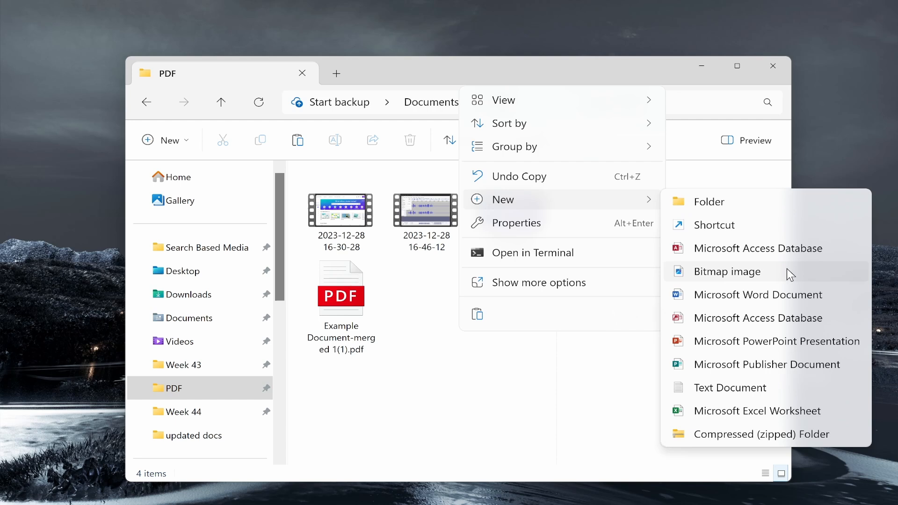
{"action": "mouse_move", "coordinate": [747, 434]}
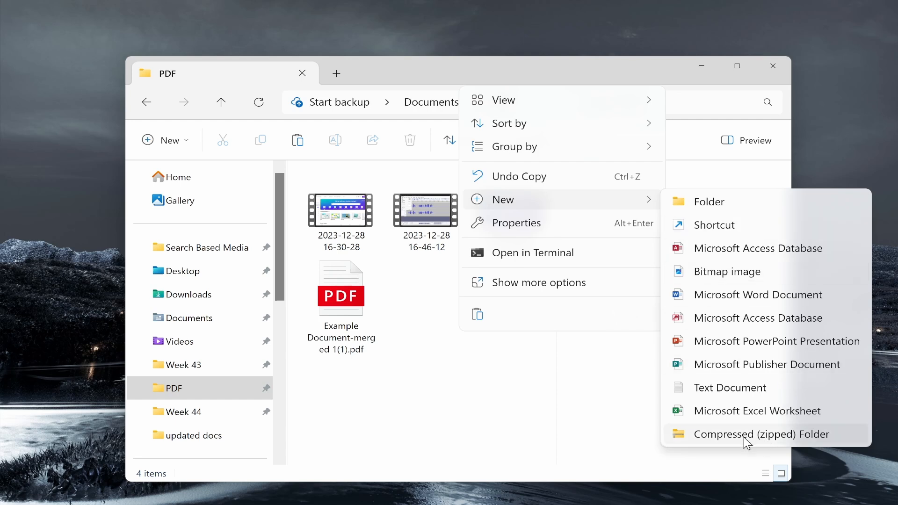
{"action": "mouse_move", "coordinate": [784, 439]}
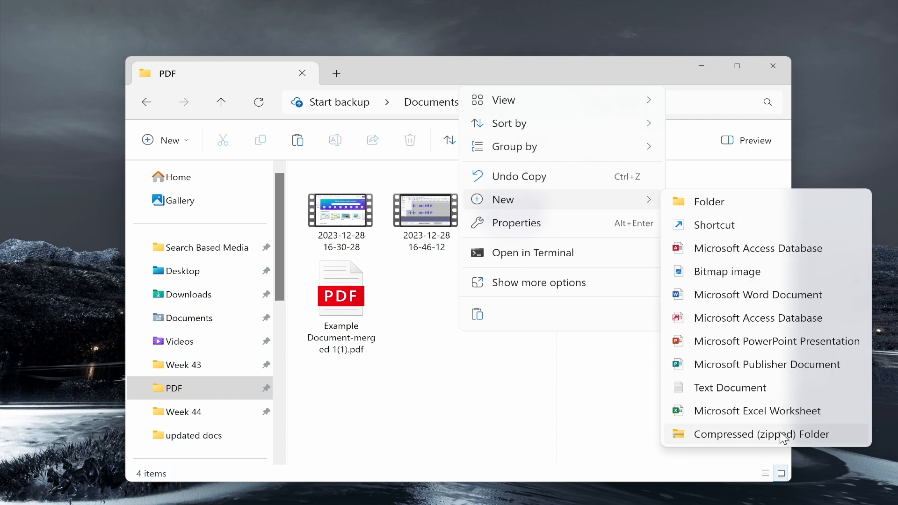
{"action": "left_click", "coordinate": [756, 434]}
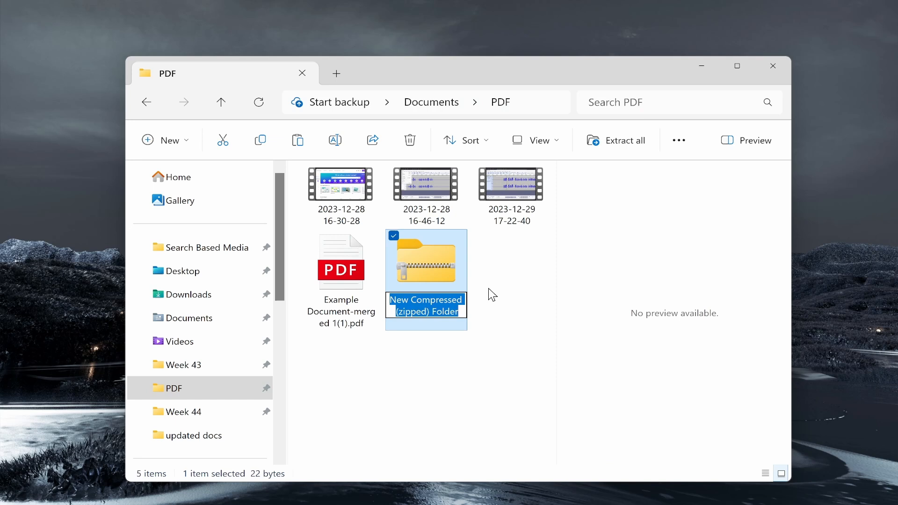
Name the new zipped folder 'Files'.
{"action": "type", "text": "Files"}
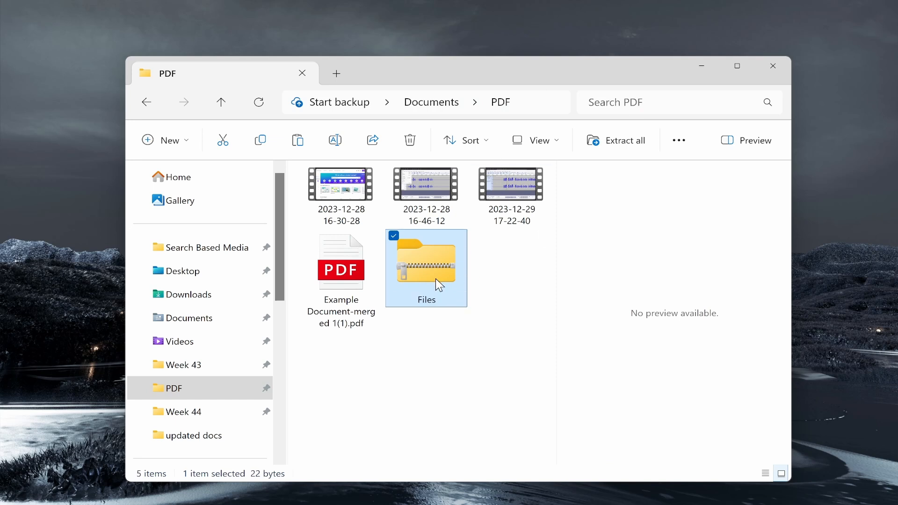
{"action": "left_click", "coordinate": [341, 199]}
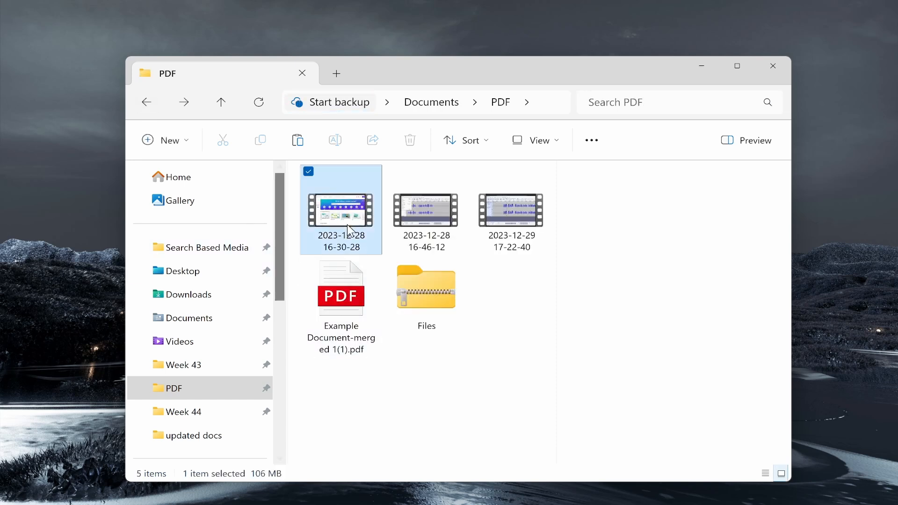
Move the three videos and the PDF into the Files zip, growing it to 132 MB.
{"action": "left_click", "coordinate": [511, 209]}
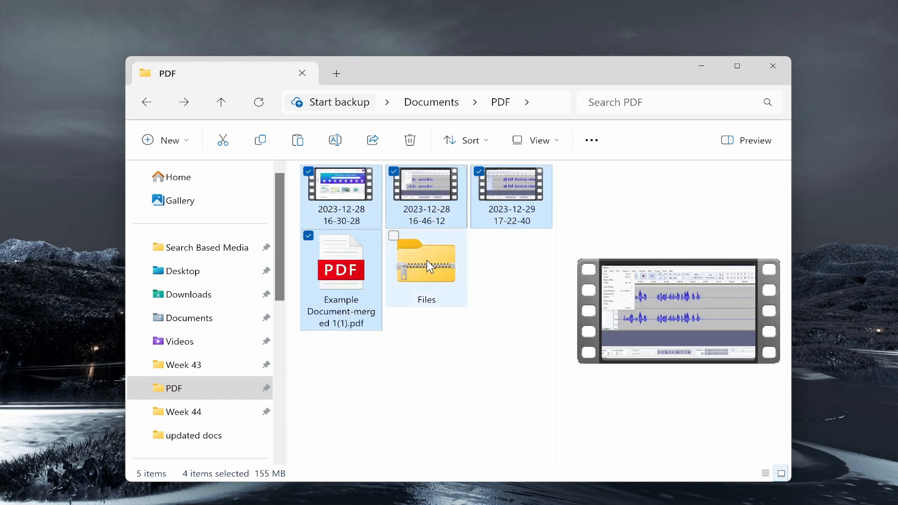
{"action": "double_click", "coordinate": [426, 262]}
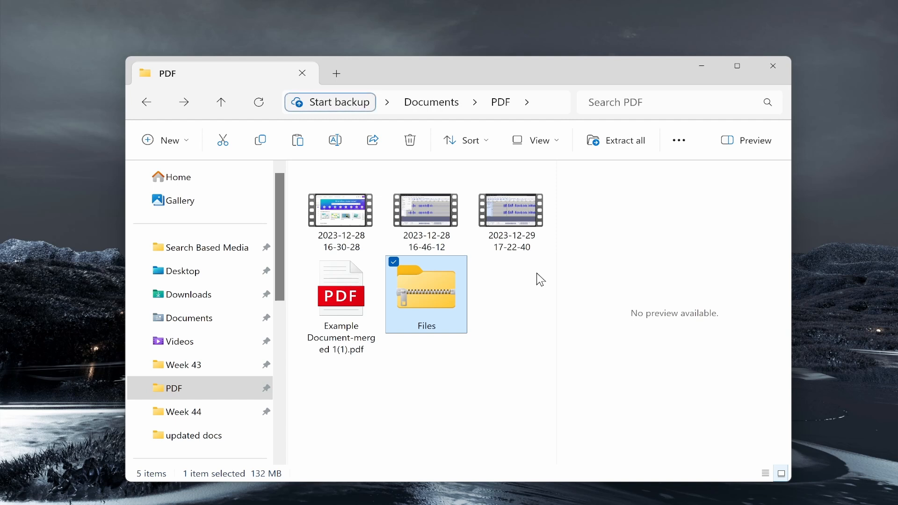
{"action": "mouse_move", "coordinate": [534, 296]}
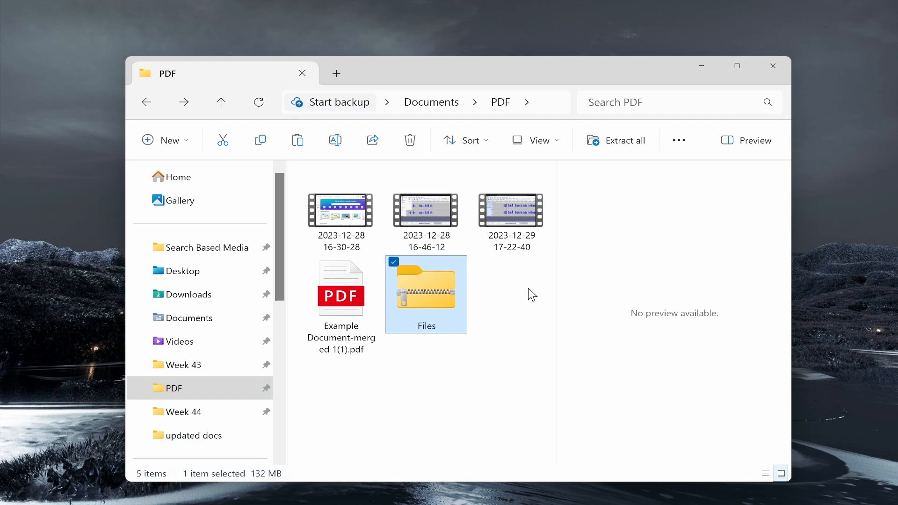
{"action": "left_click", "coordinate": [533, 294]}
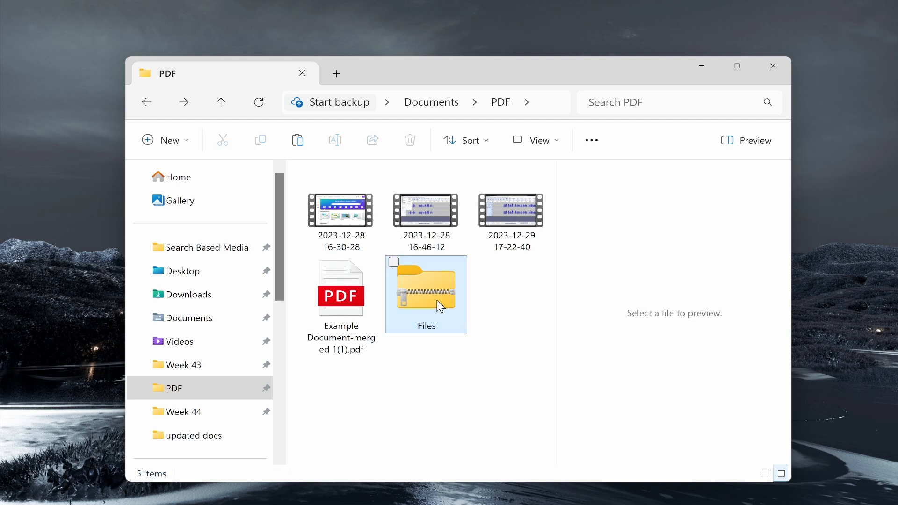
{"action": "right_click", "coordinate": [426, 294]}
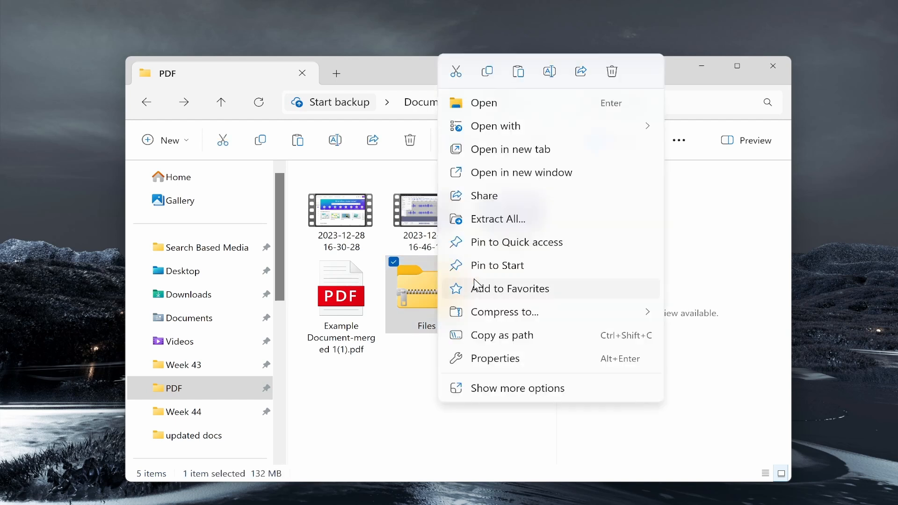
{"action": "mouse_move", "coordinate": [518, 229]}
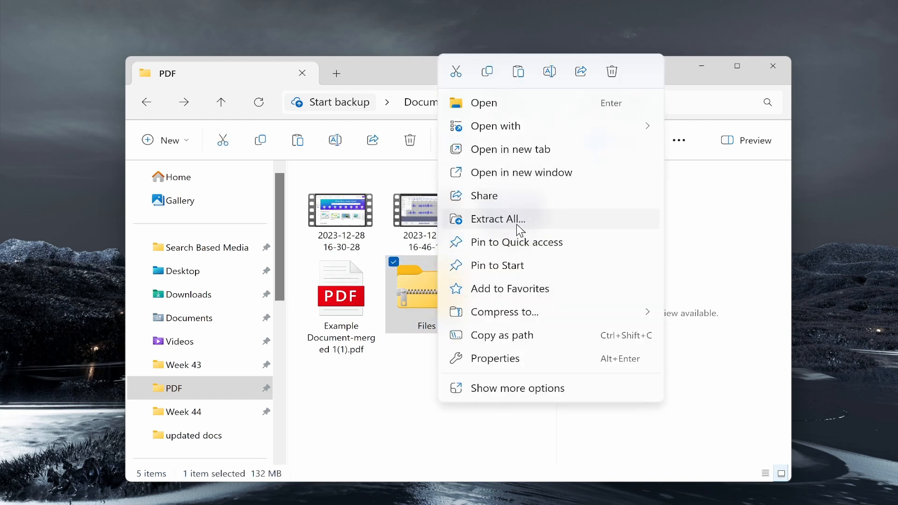